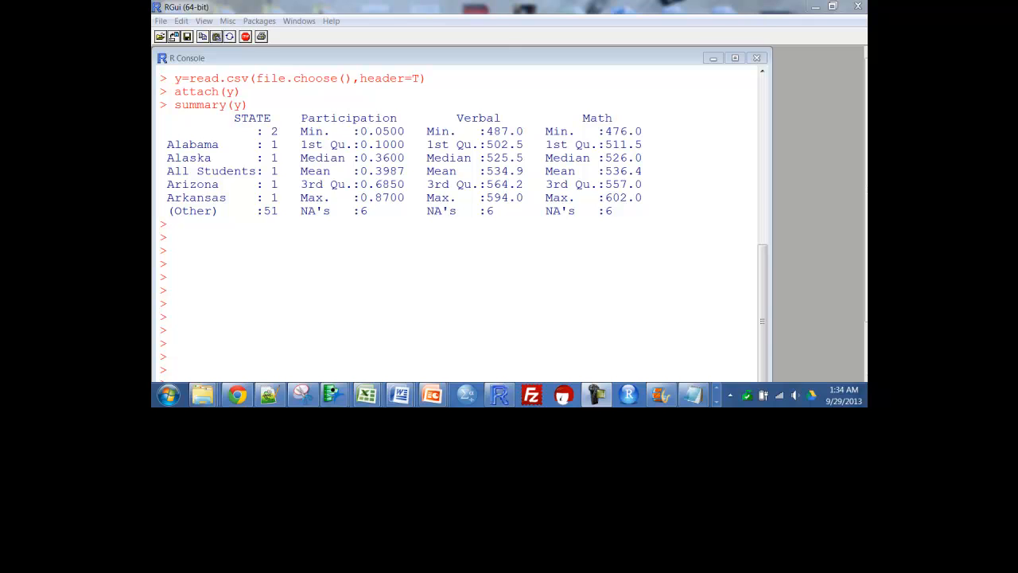
{"action": "mouse_move", "coordinate": [539, 308]}
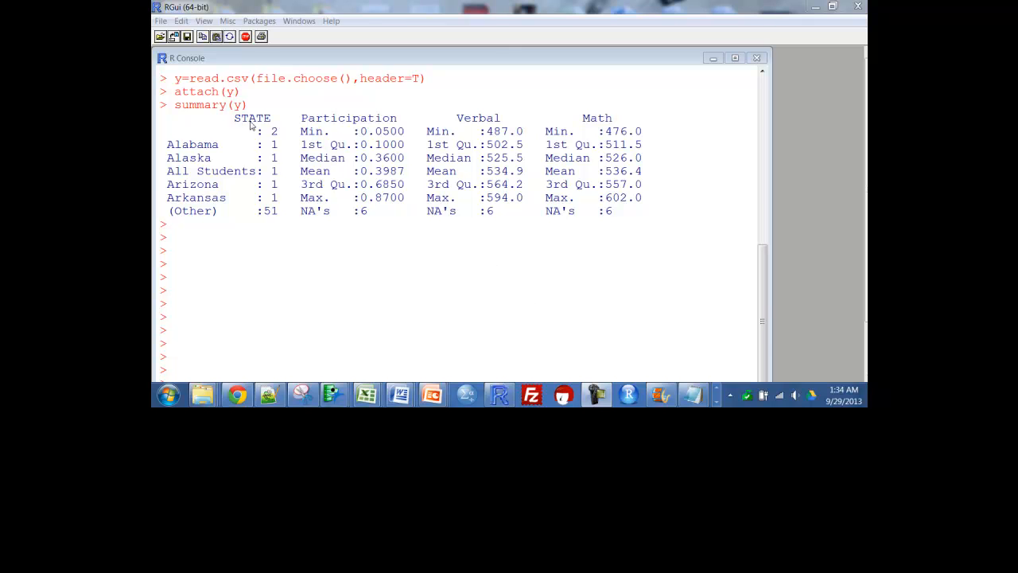
{"action": "mouse_move", "coordinate": [363, 107]}
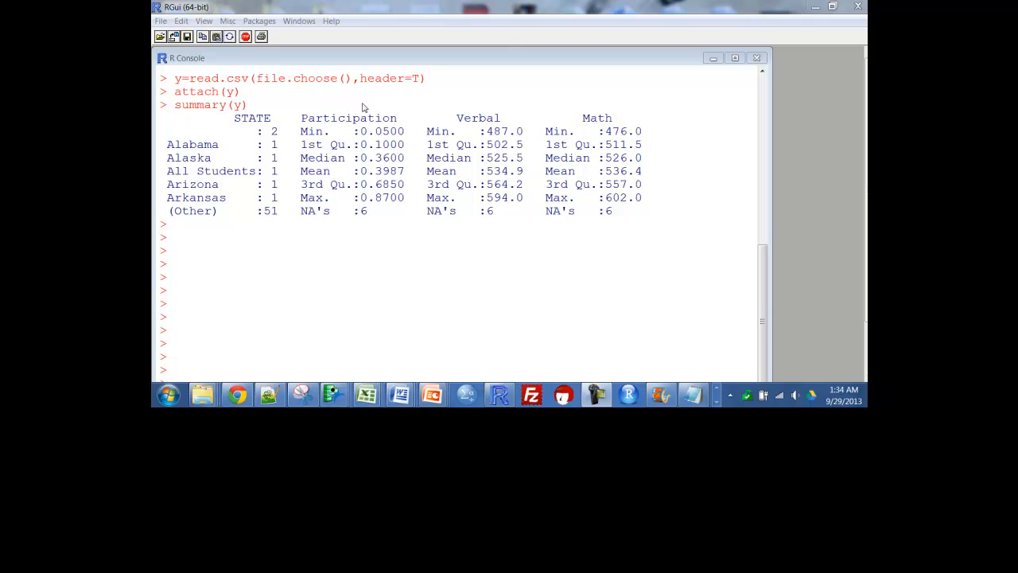
{"action": "mouse_move", "coordinate": [367, 221]}
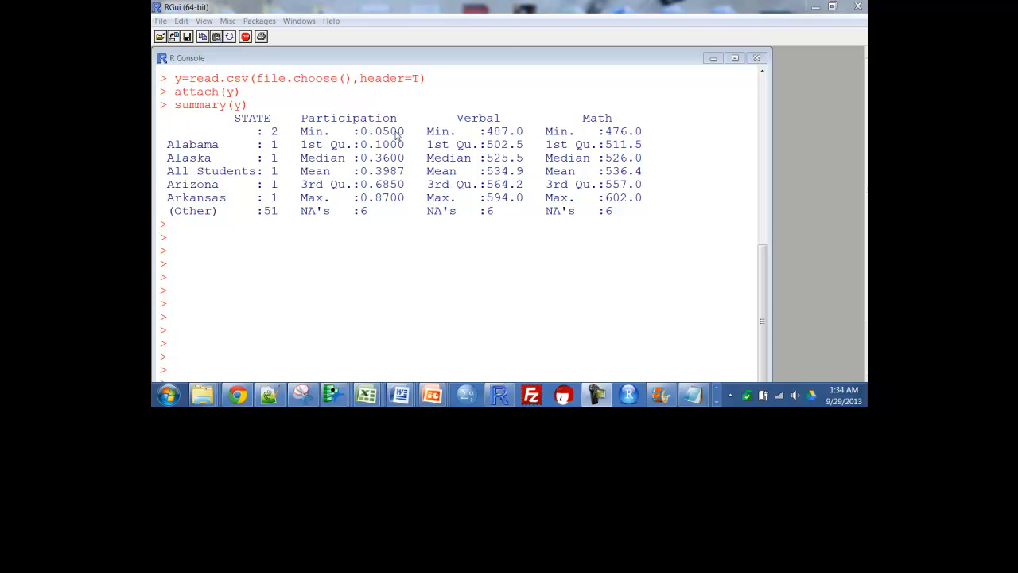
{"action": "mouse_move", "coordinate": [397, 204]}
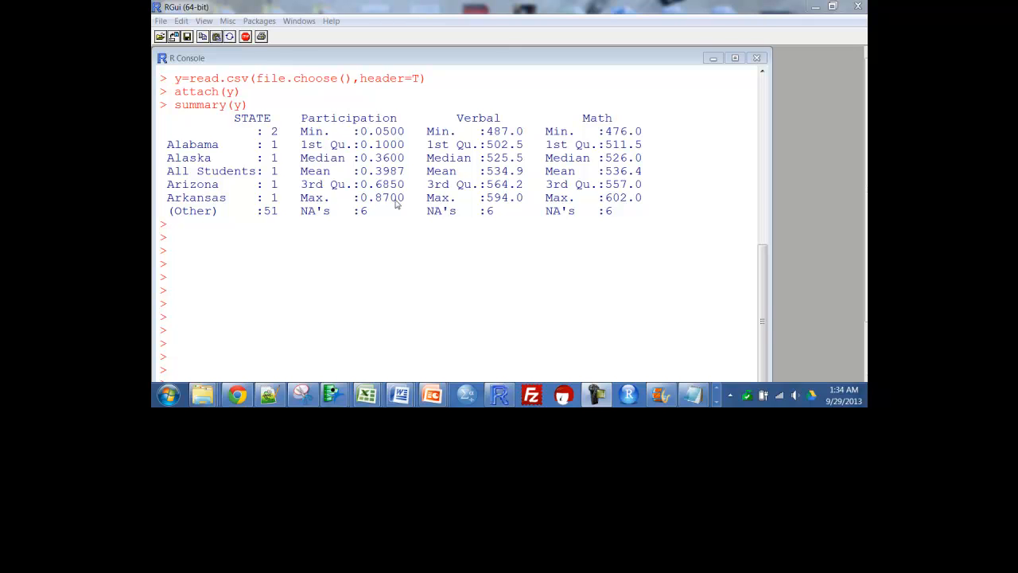
{"action": "mouse_move", "coordinate": [490, 195]}
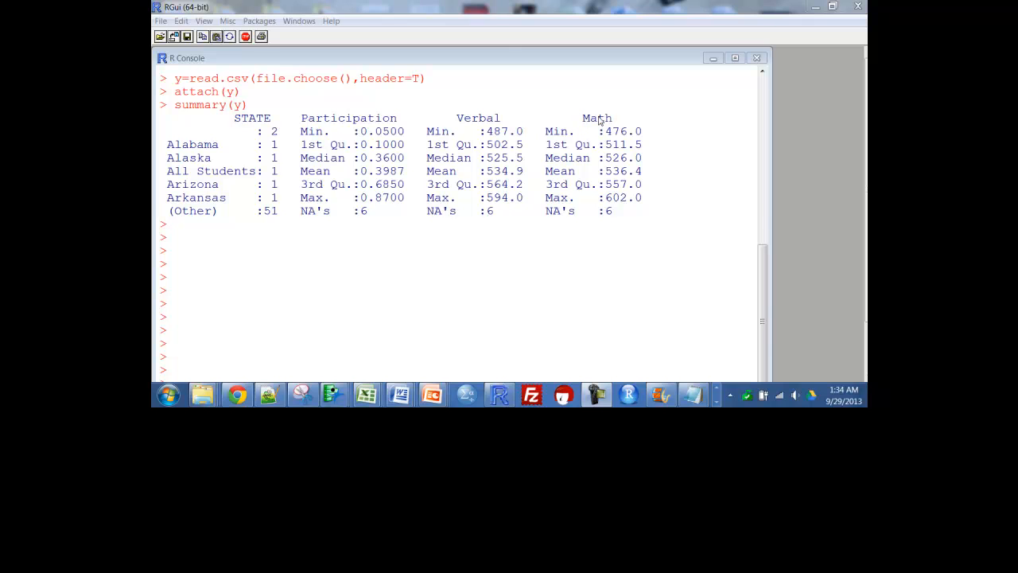
{"action": "mouse_move", "coordinate": [752, 185]}
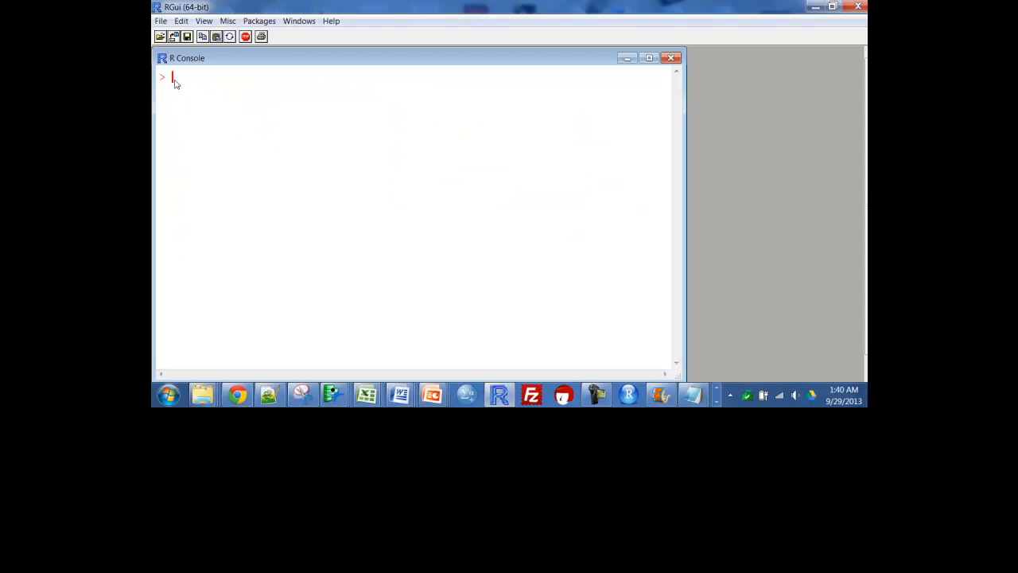
Step: Compute cor(Participation, Verbal), giving -0.8870447
{"action": "type", "text": "cor"}
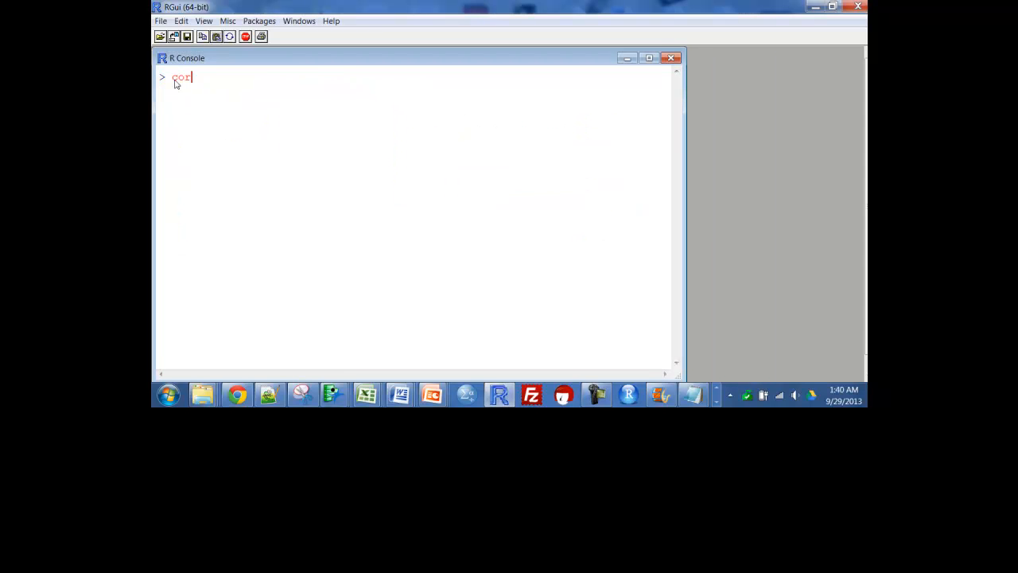
{"action": "type", "text": "(E"}
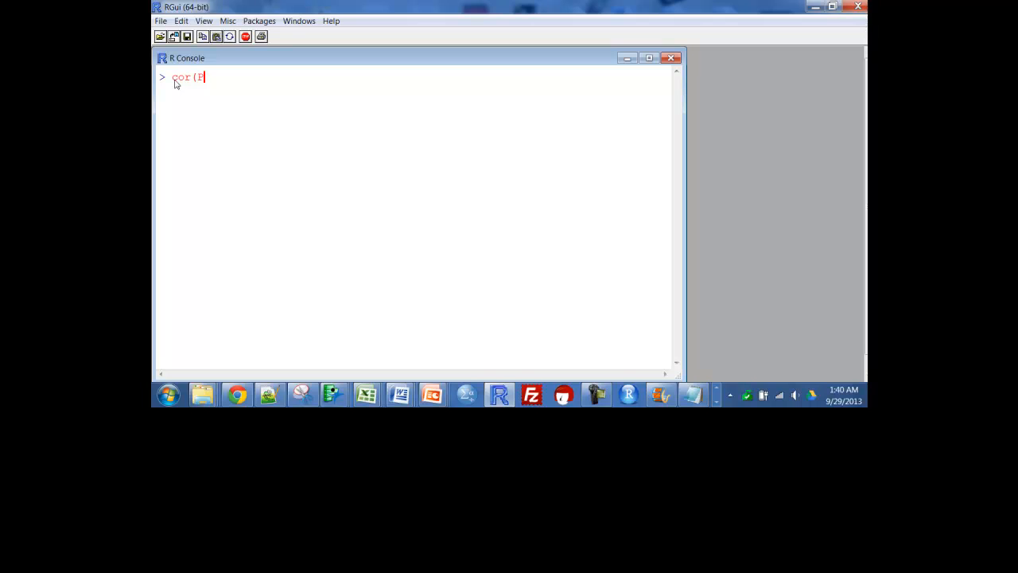
{"action": "type", "text": "articipation,Verbal"}
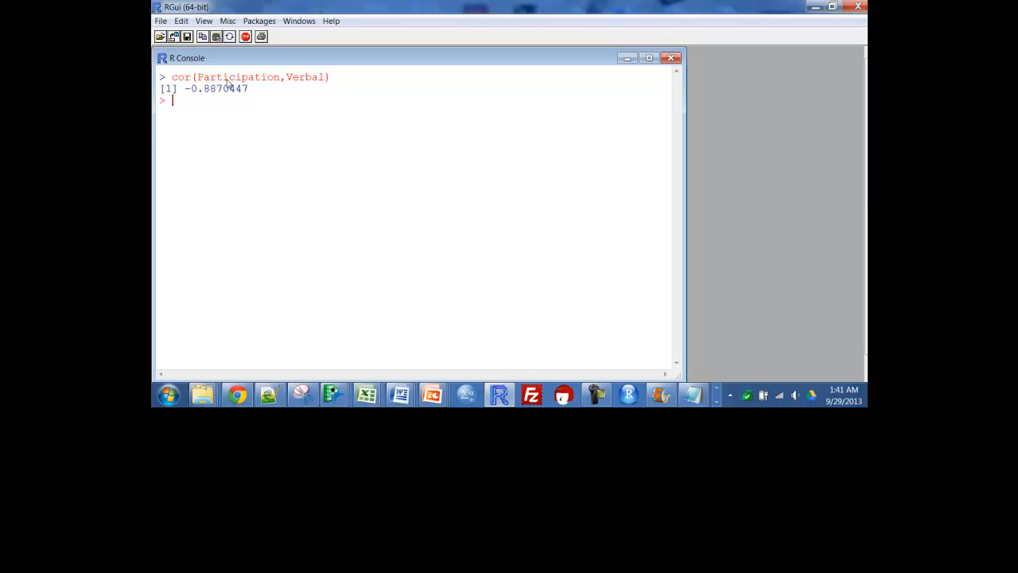
{"action": "mouse_move", "coordinate": [254, 85]}
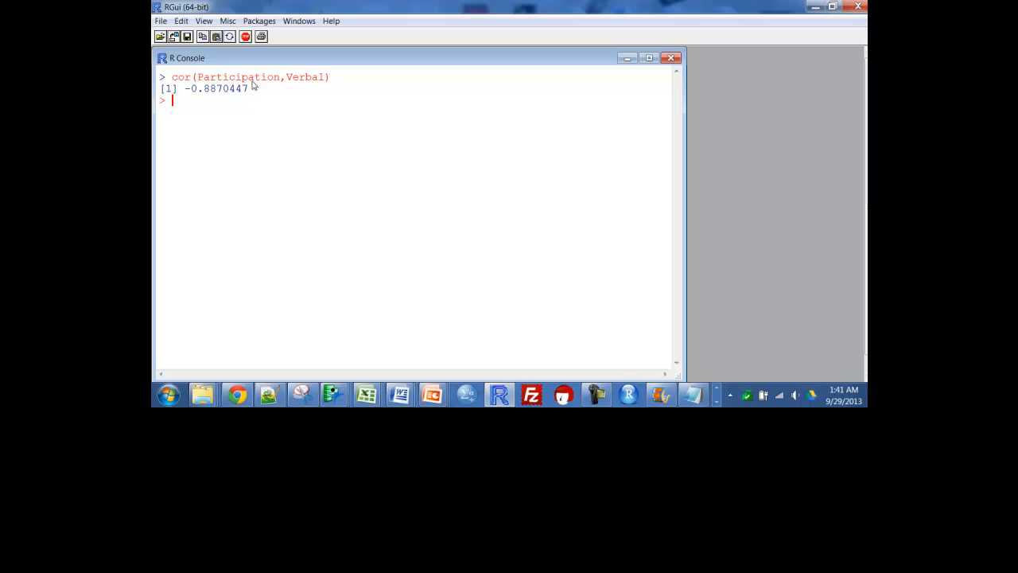
{"action": "mouse_move", "coordinate": [318, 82]}
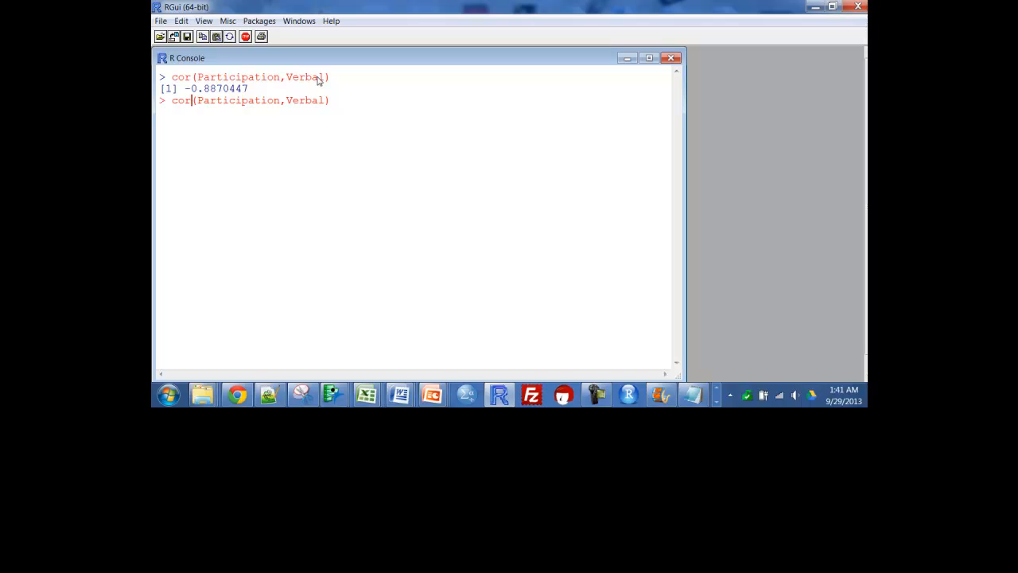
Step: Plot Verbal against Participation with plot(Participation, Verbal)
{"action": "type", "text": "plot"}
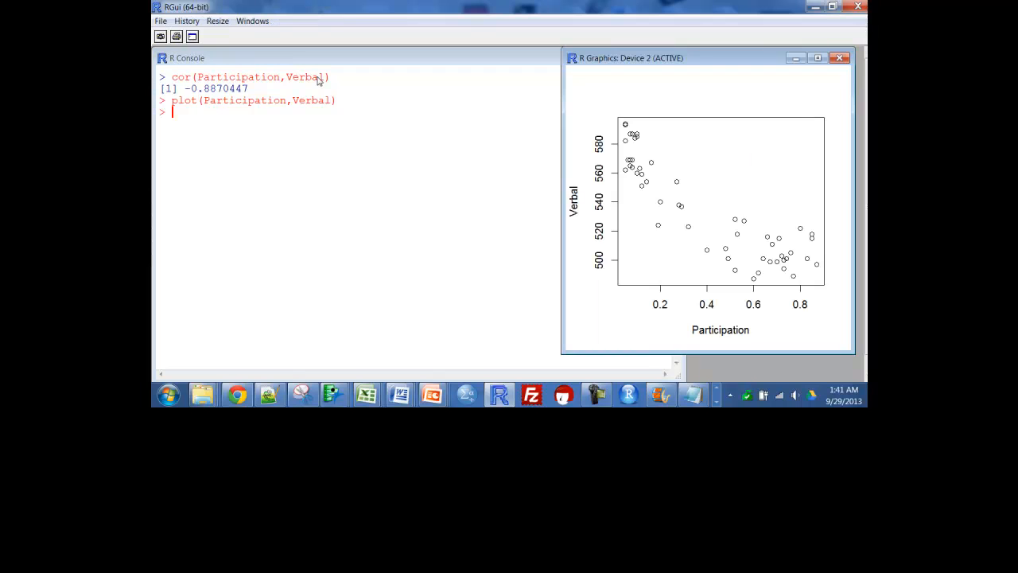
{"action": "mouse_move", "coordinate": [815, 276]}
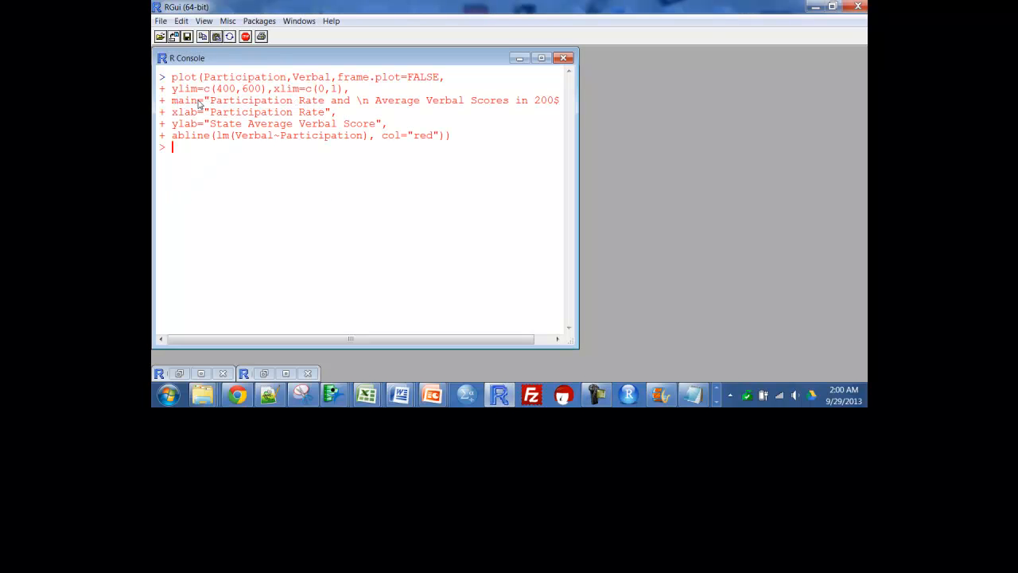
Step: Redraw the plot with title, axis labels and limits, and add a red regression line
{"action": "key", "text": "Return"}
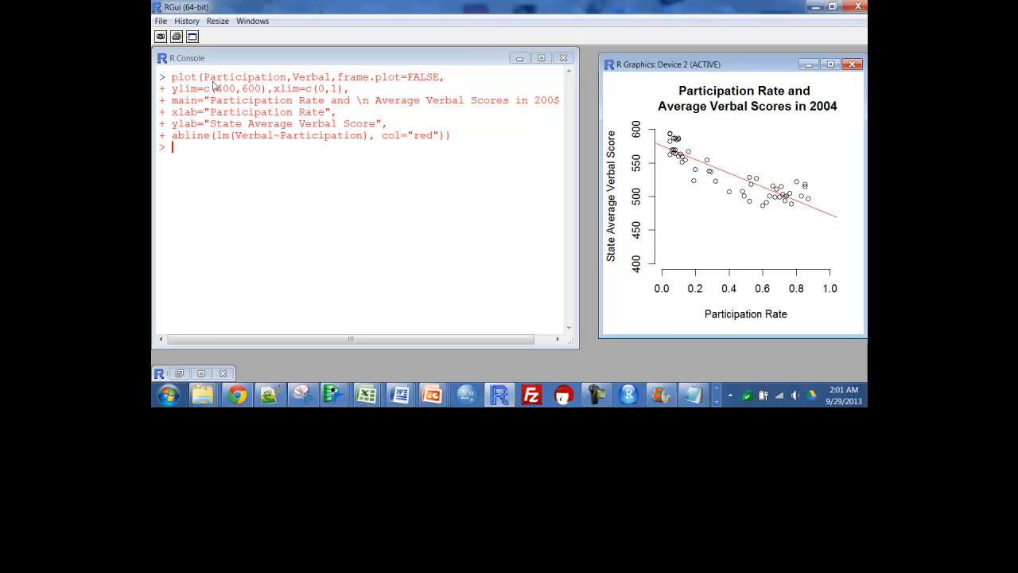
{"action": "mouse_move", "coordinate": [786, 148]}
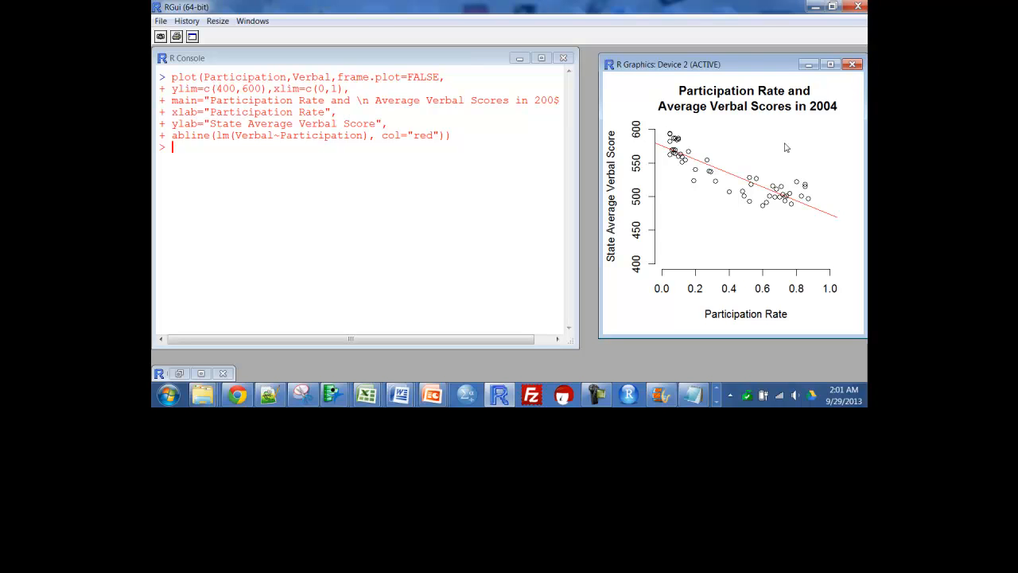
{"action": "mouse_move", "coordinate": [837, 155]}
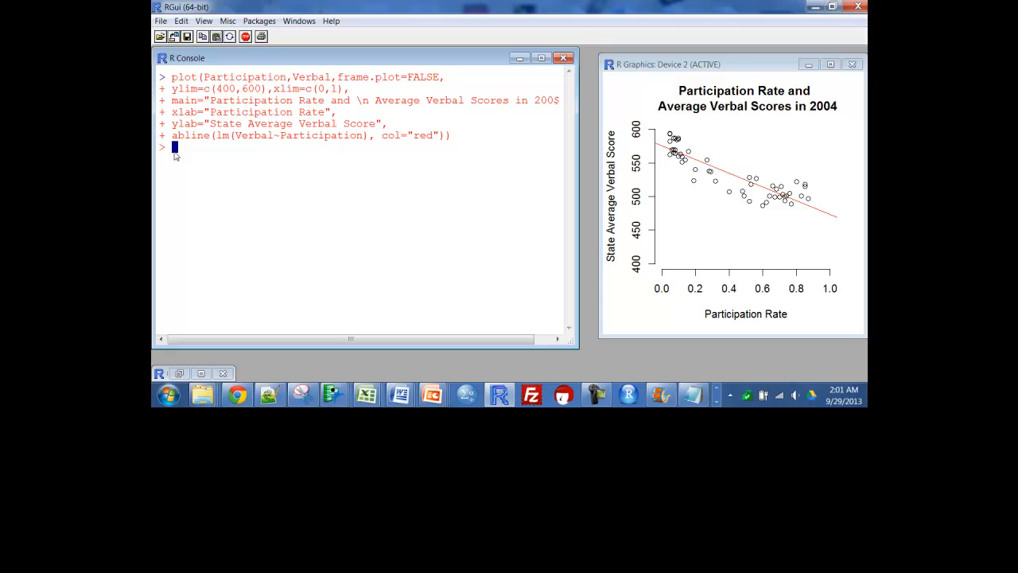
Step: Paste l=lm(Verbal~Participation) and summary(l), showing slope -101.678 and R-squared 0.7868
{"action": "right_click", "coordinate": [177, 155]}
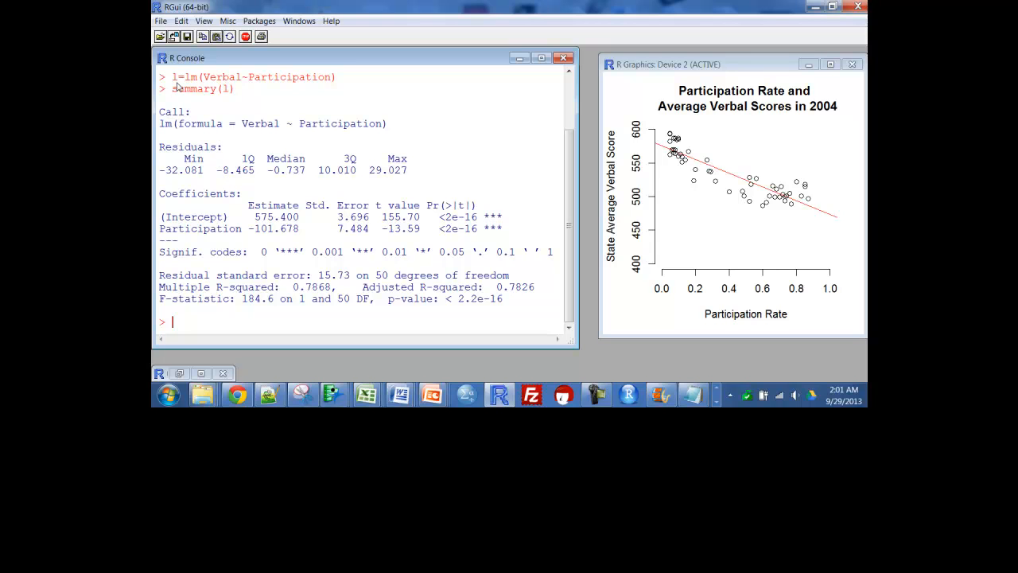
{"action": "mouse_move", "coordinate": [192, 86]}
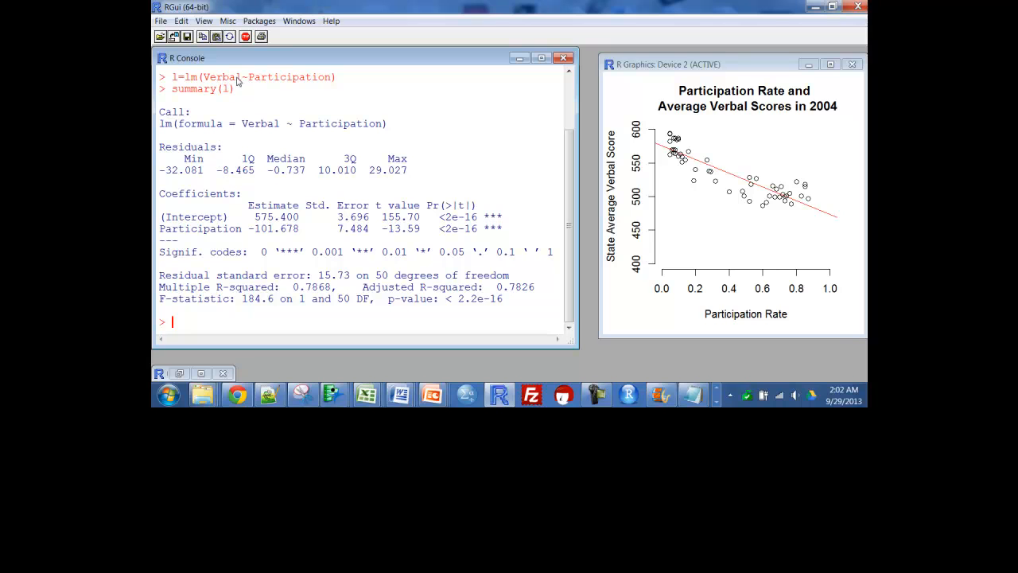
{"action": "mouse_move", "coordinate": [300, 87]}
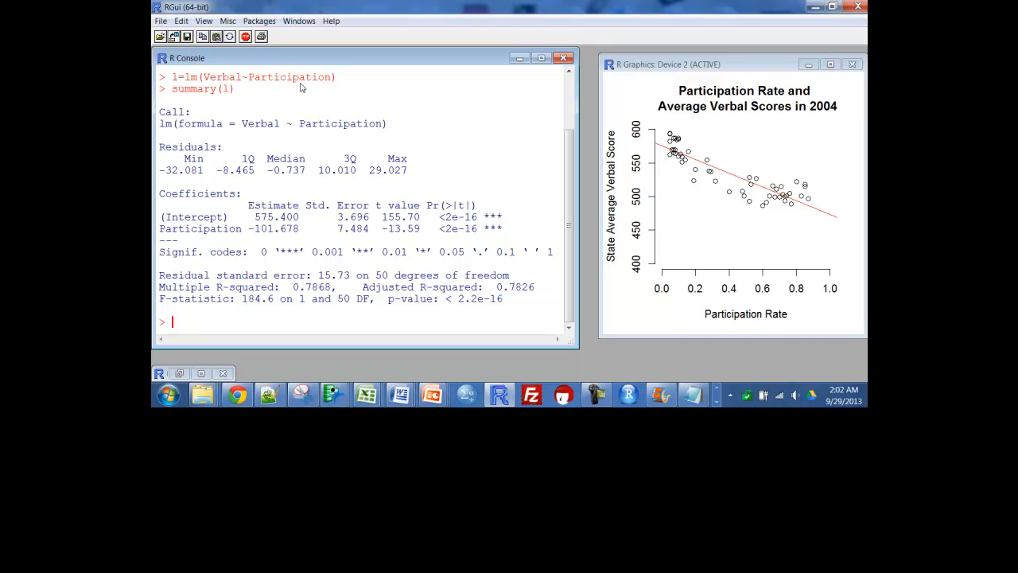
{"action": "mouse_move", "coordinate": [226, 146]}
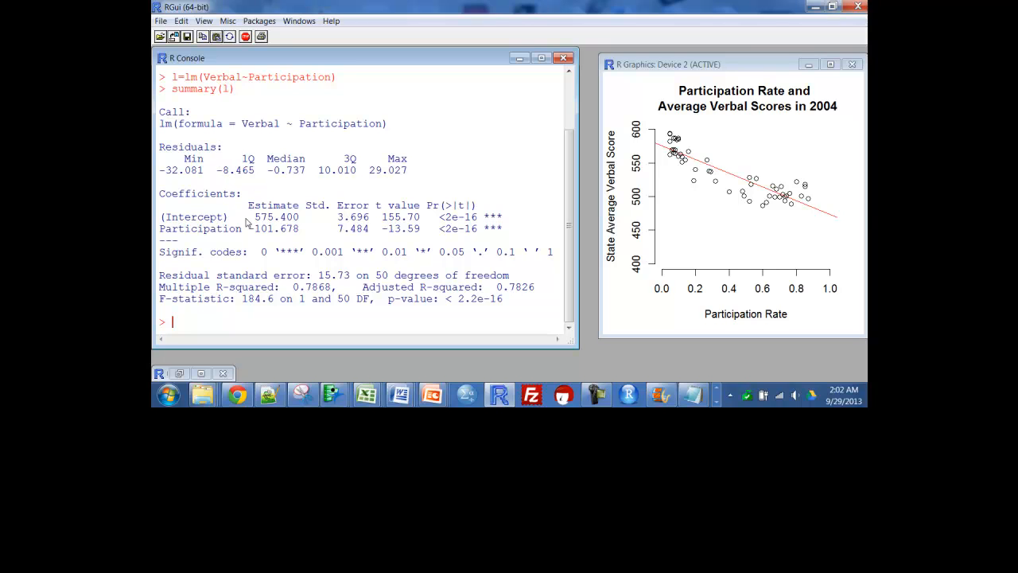
{"action": "mouse_move", "coordinate": [261, 226]}
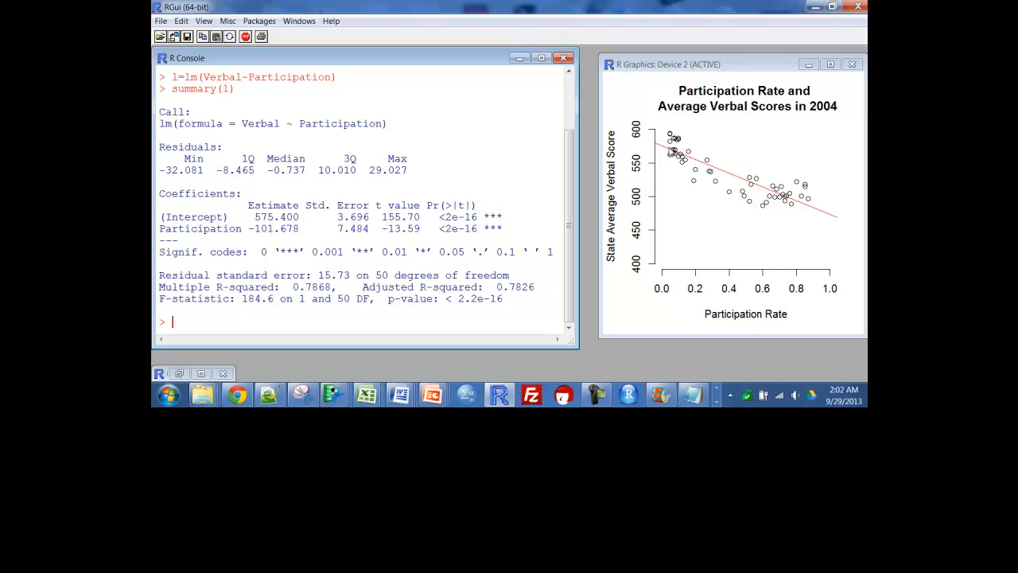
{"action": "mouse_move", "coordinate": [668, 151]}
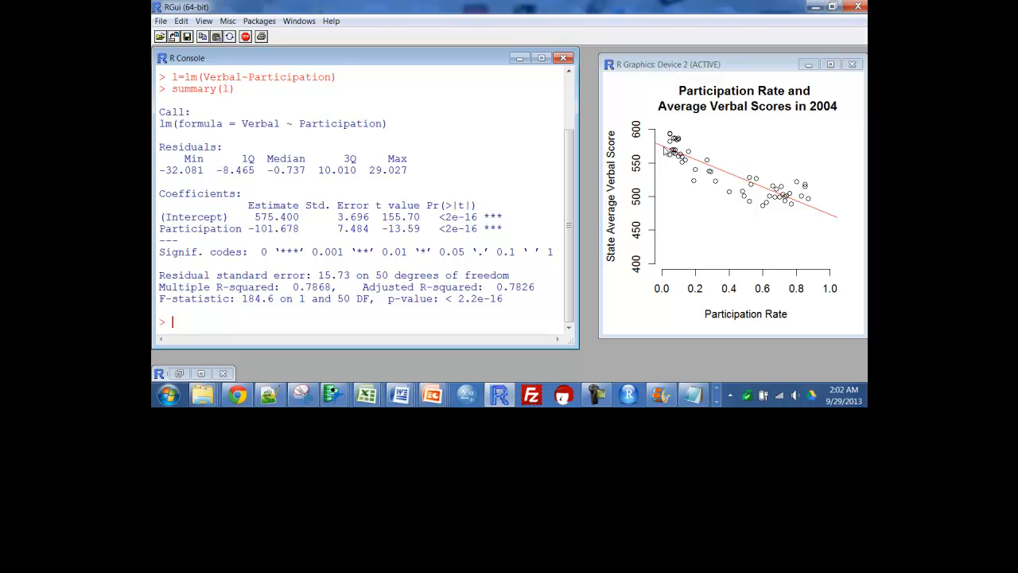
{"action": "mouse_move", "coordinate": [841, 225]}
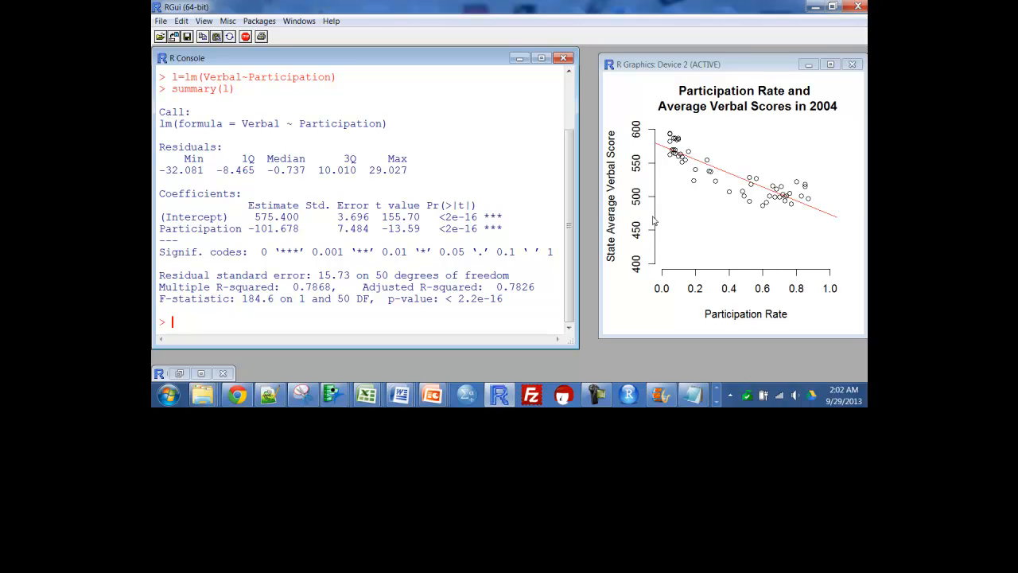
{"action": "mouse_move", "coordinate": [827, 227]}
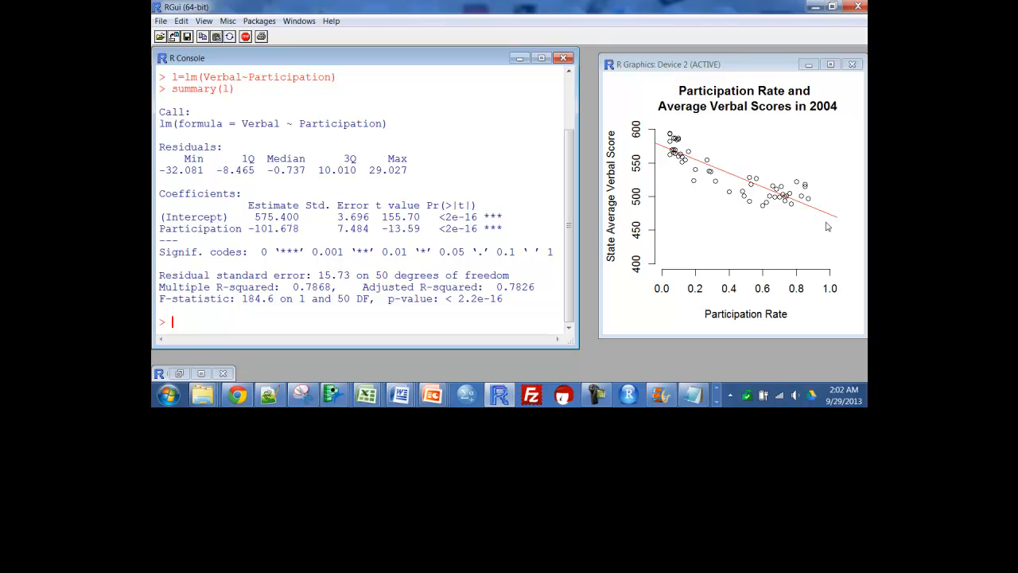
{"action": "mouse_move", "coordinate": [810, 225]}
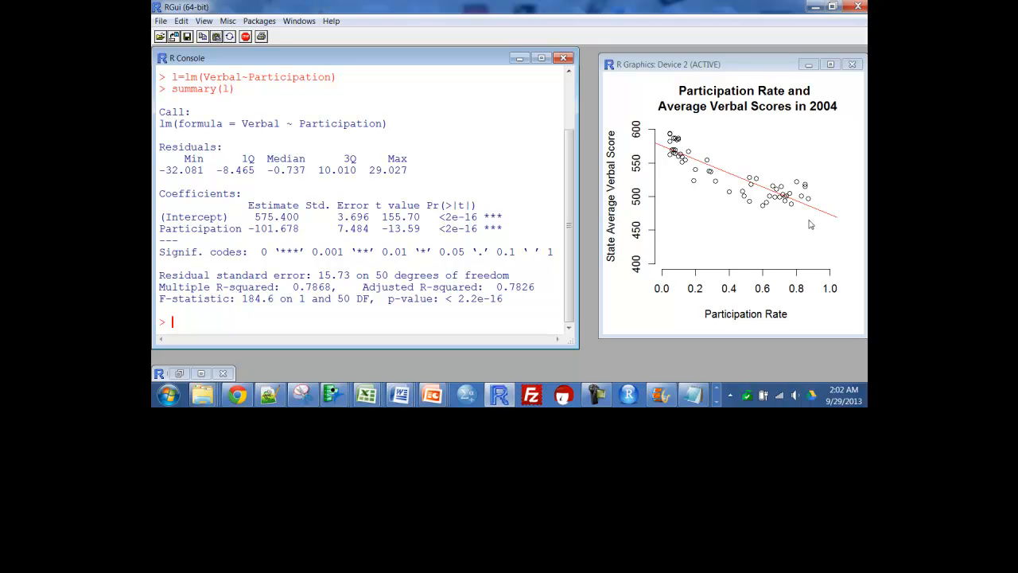
{"action": "mouse_move", "coordinate": [686, 155]}
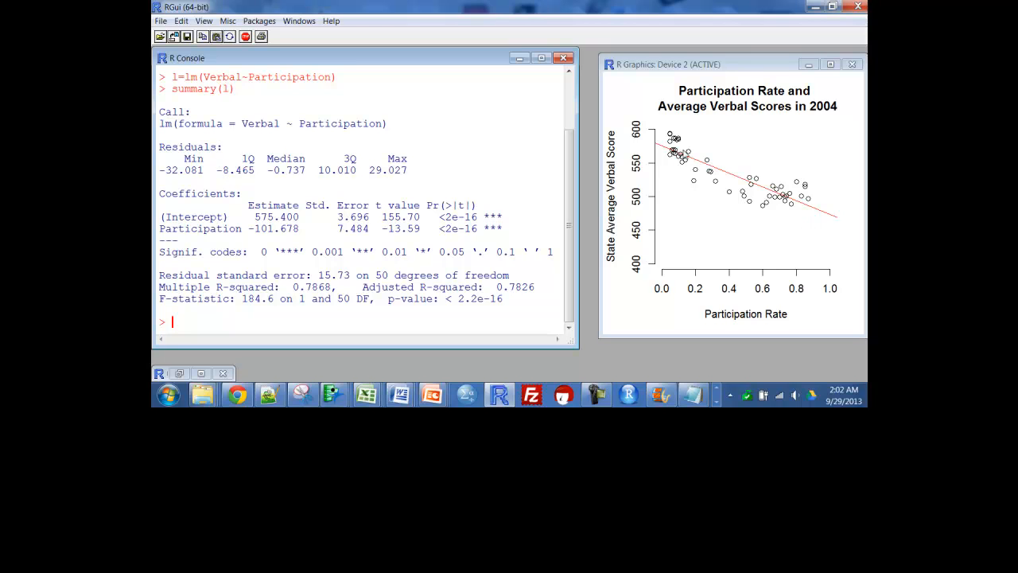
{"action": "mouse_move", "coordinate": [674, 163]}
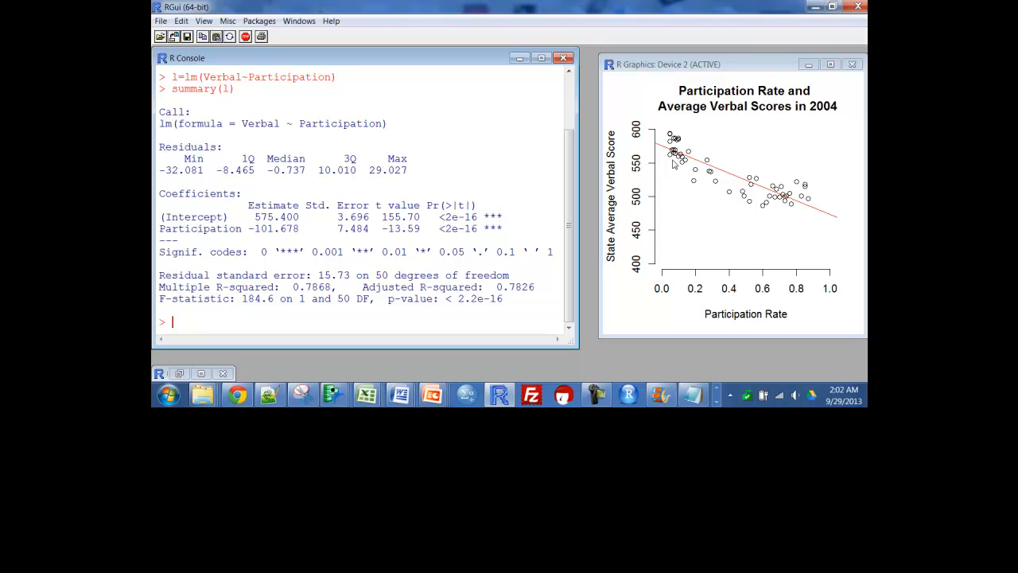
{"action": "mouse_move", "coordinate": [794, 211]}
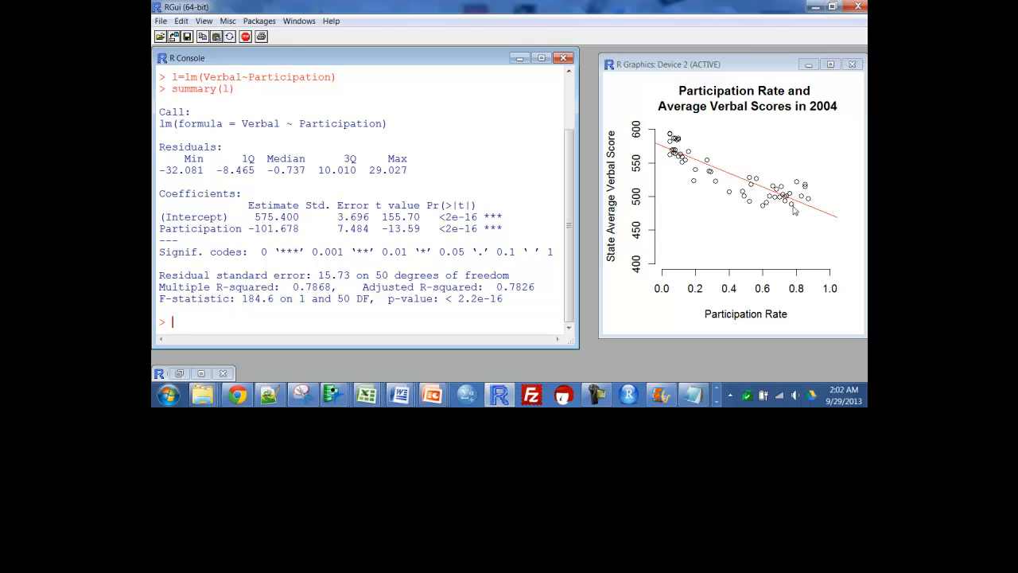
{"action": "mouse_move", "coordinate": [808, 185]}
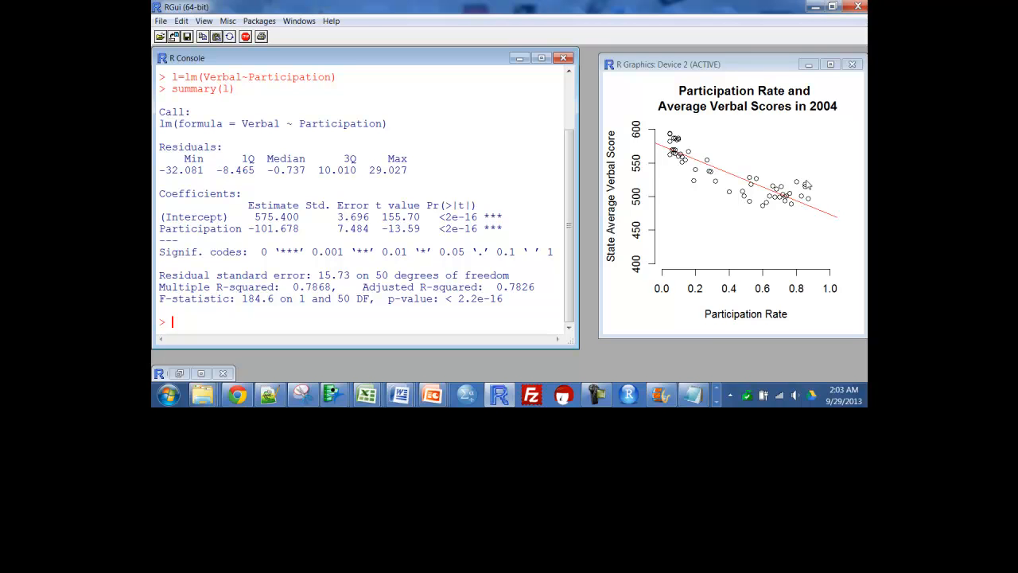